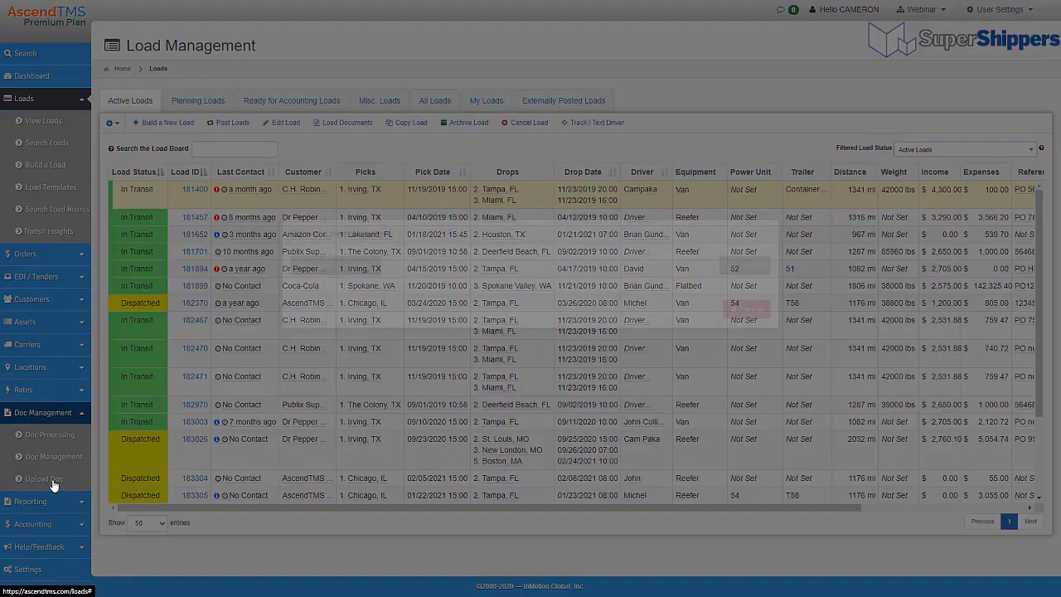
Step: Choose the load confirmation PDF for upload and name it 'LOAD CON'
{"action": "left_click", "coordinate": [43, 479]}
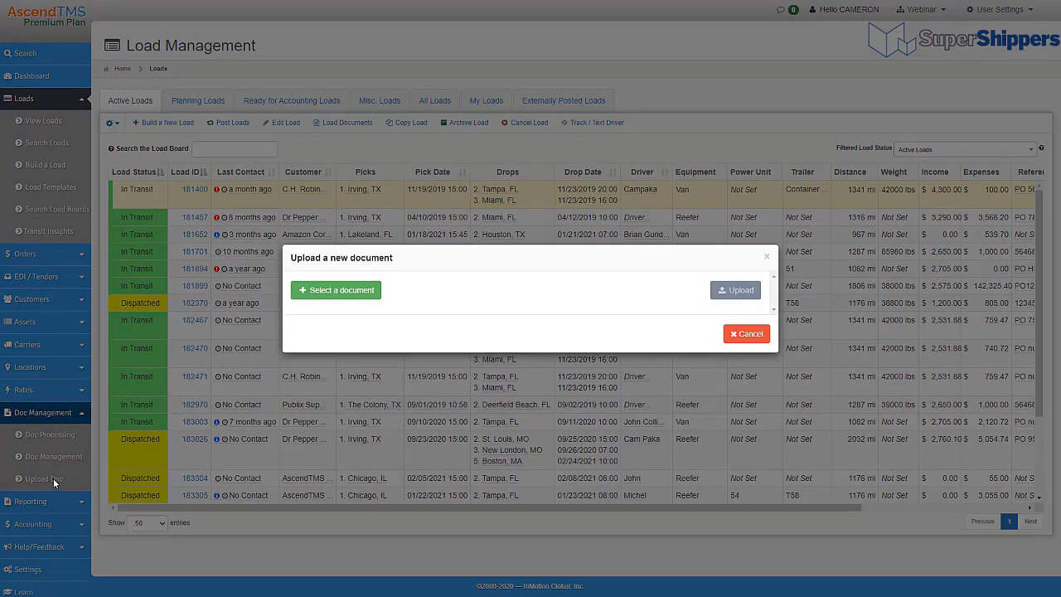
{"action": "left_click", "coordinate": [335, 290]}
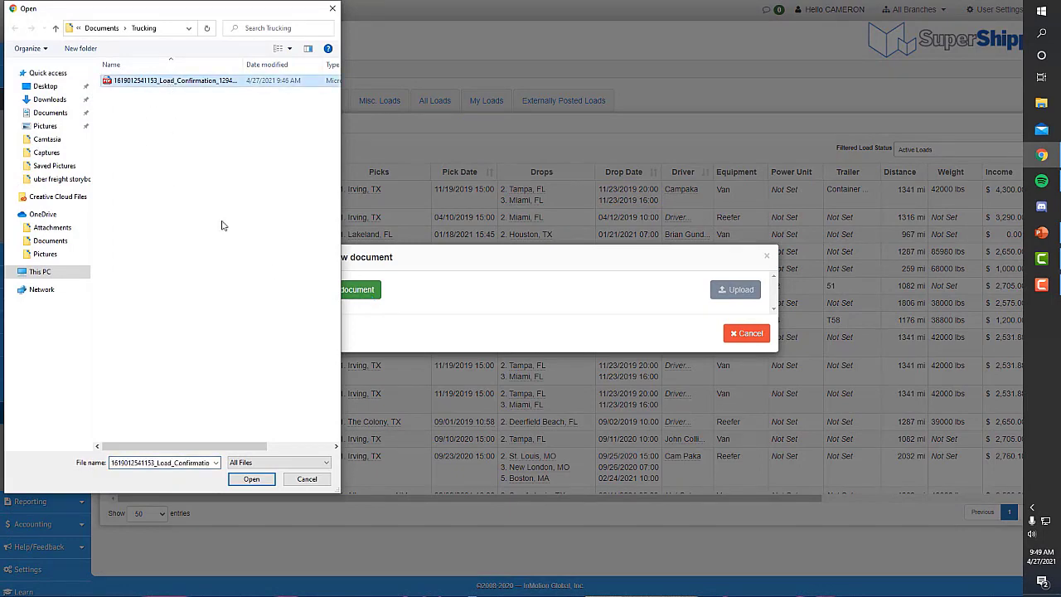
{"action": "left_click", "coordinate": [251, 479]}
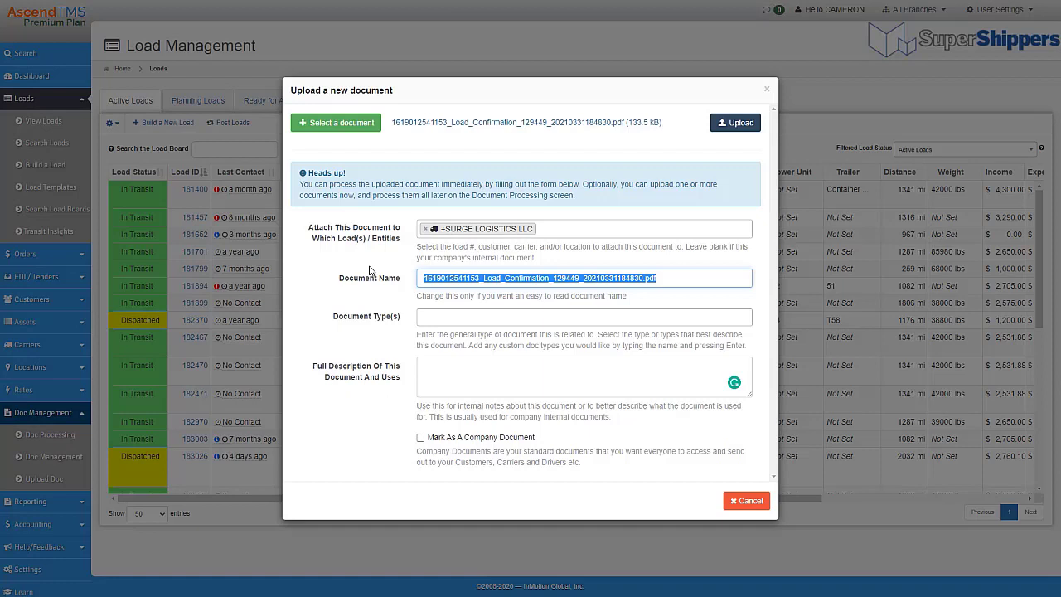
{"action": "type", "text": "LOAD CON"}
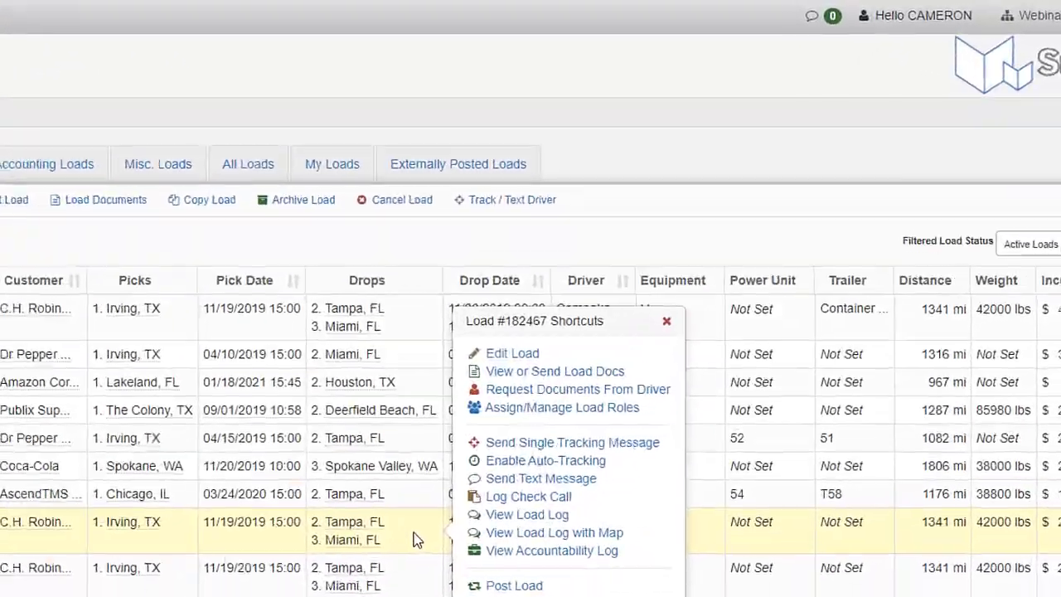
{"action": "mouse_move", "coordinate": [572, 389]}
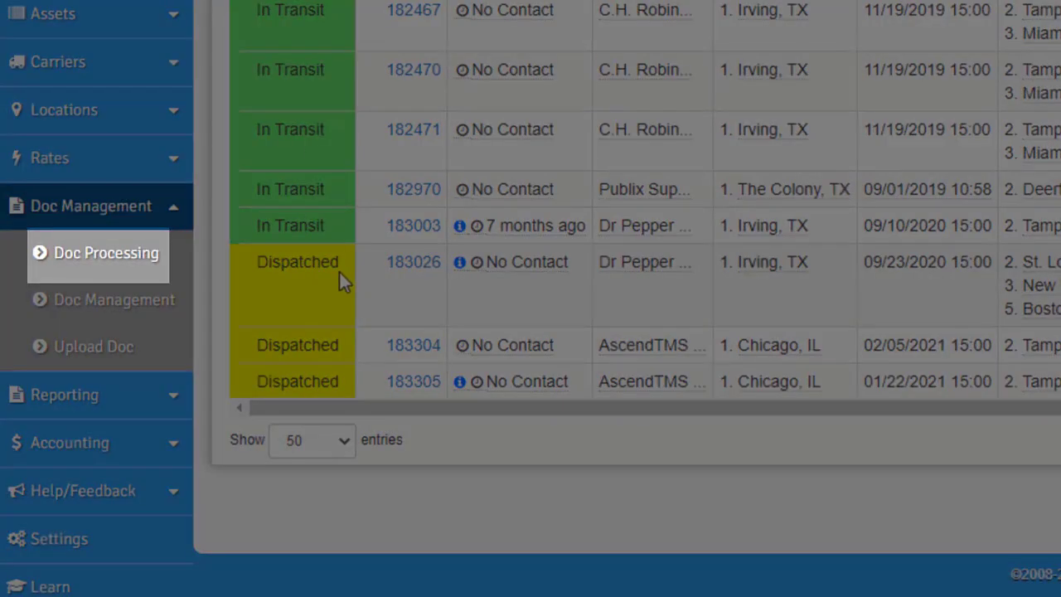
{"action": "mouse_move", "coordinate": [243, 282]}
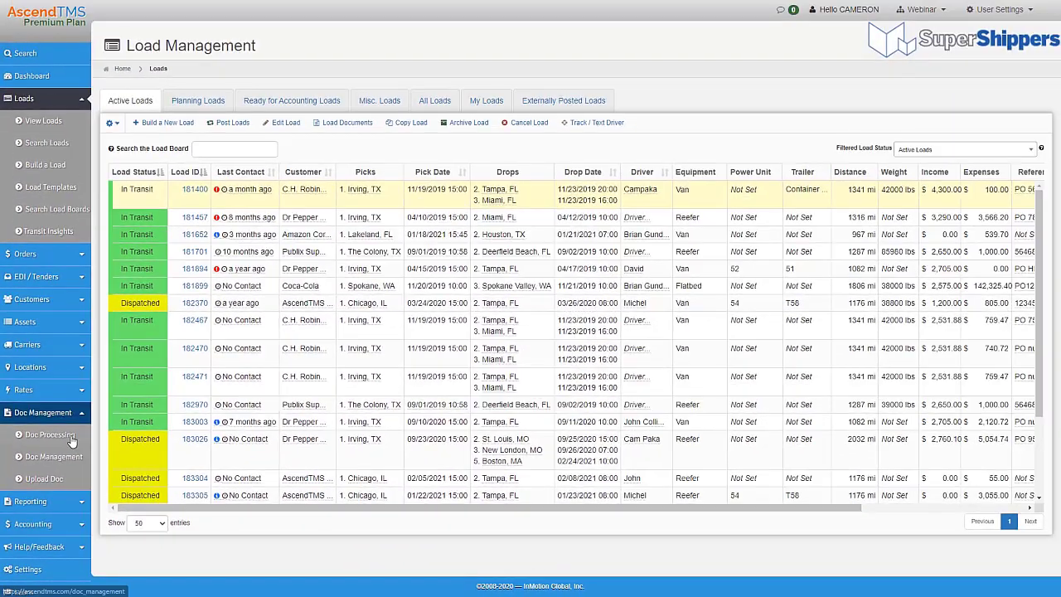
Step: In Doc Processing, assign a document type to the load confirmation
{"action": "left_click", "coordinate": [50, 433]}
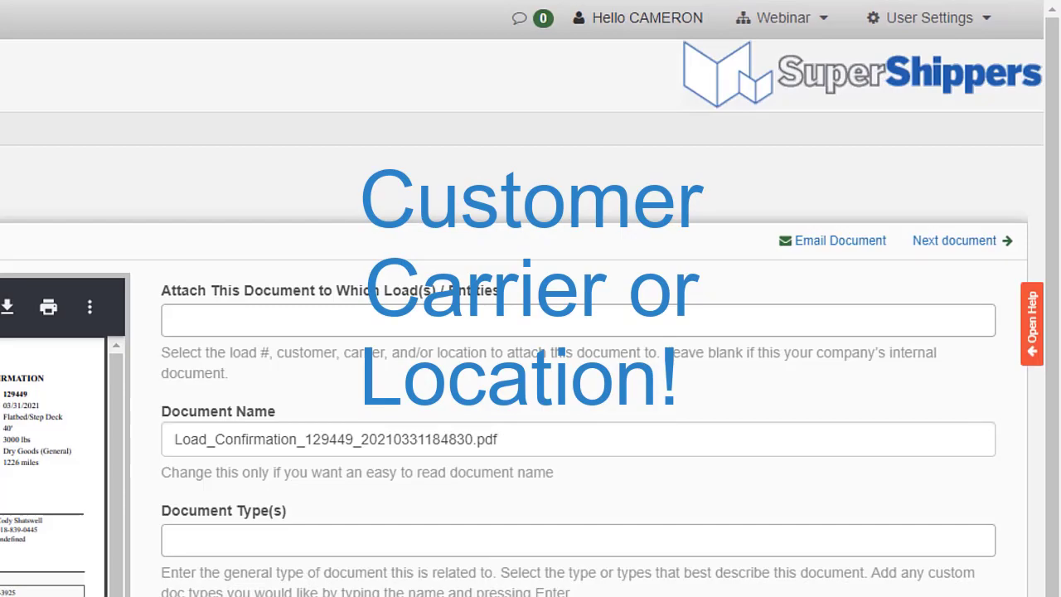
{"action": "scroll", "scroll_direction": "down", "scroll_amount": 3}
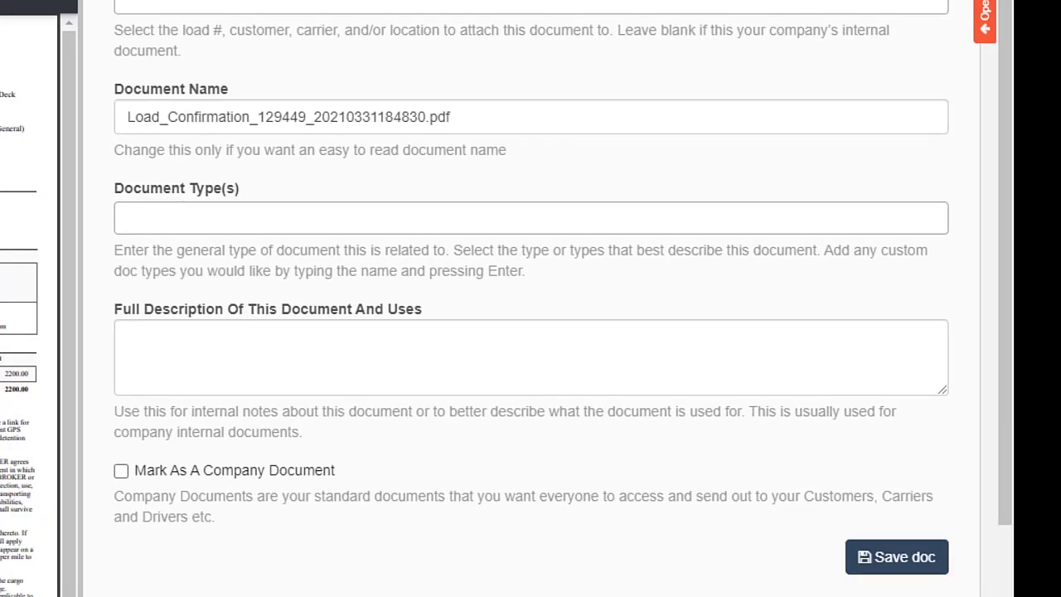
{"action": "left_click", "coordinate": [530, 217]}
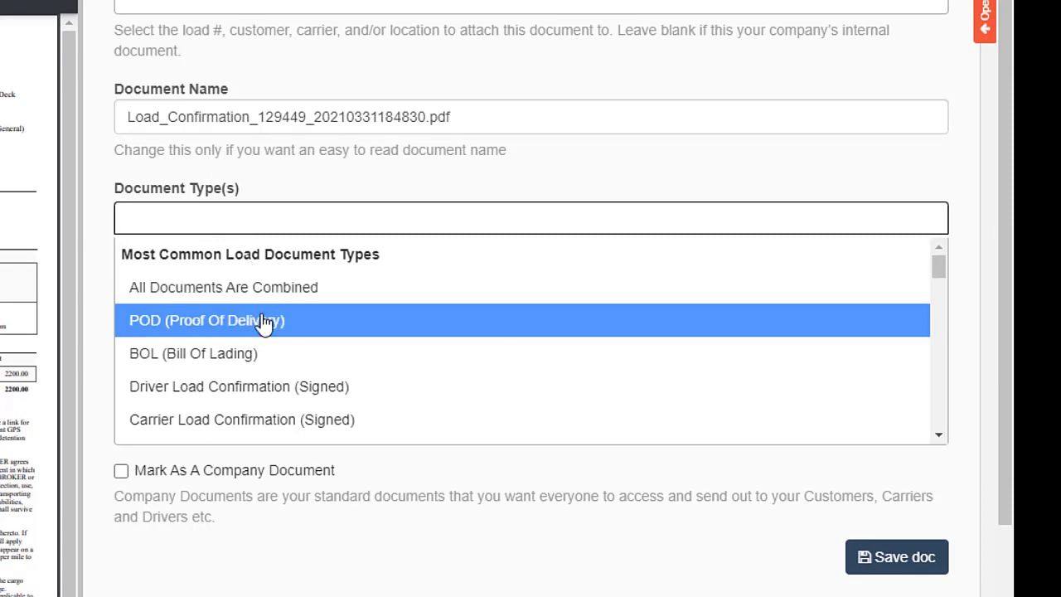
{"action": "left_click", "coordinate": [207, 320]}
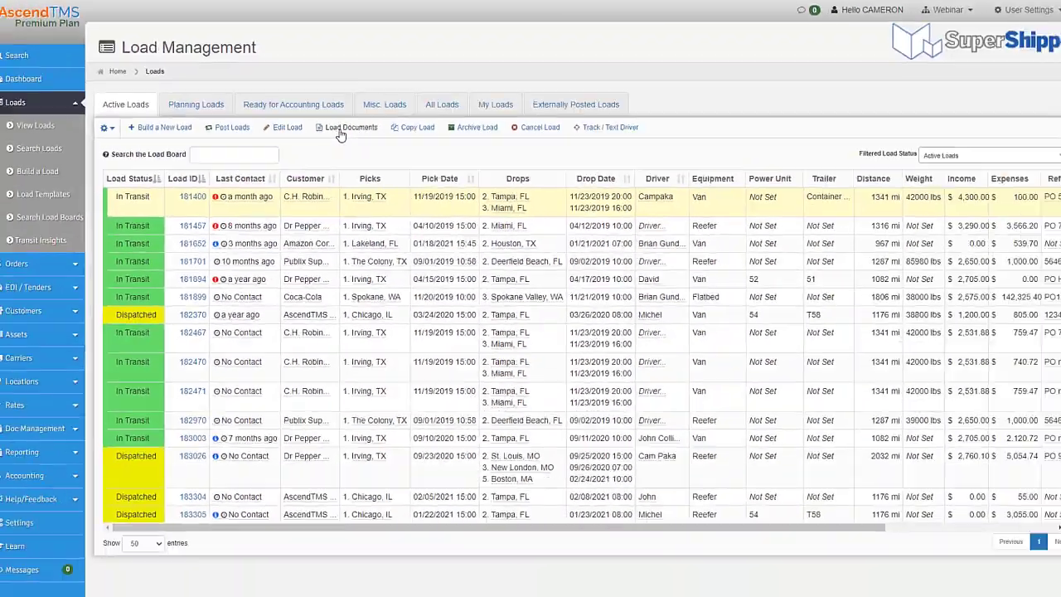
Step: Reach Document Management and Search from the Doc Management sidebar menu
{"action": "left_click", "coordinate": [350, 127]}
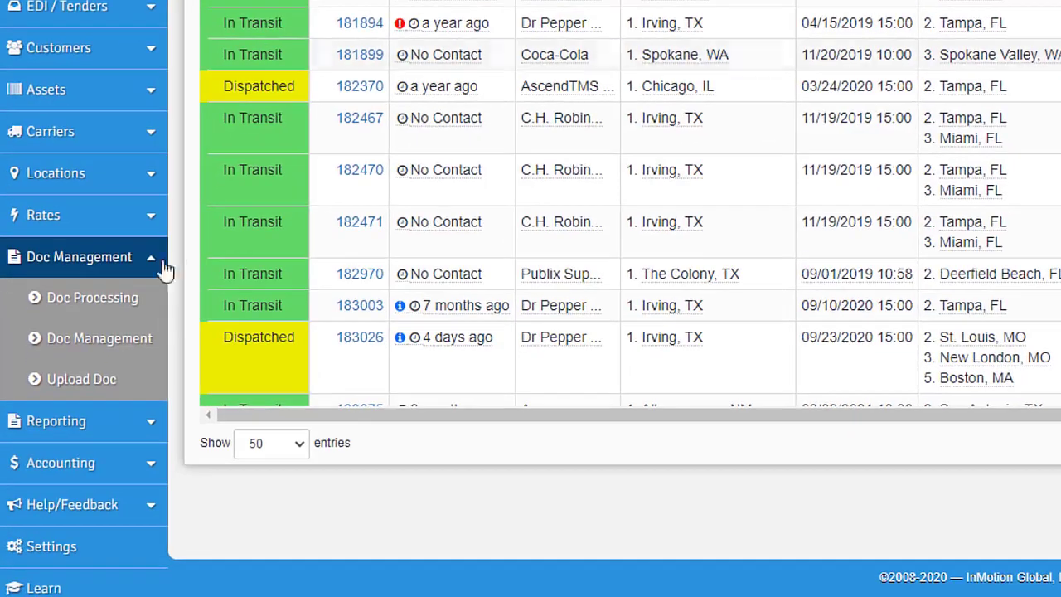
{"action": "left_click", "coordinate": [99, 339]}
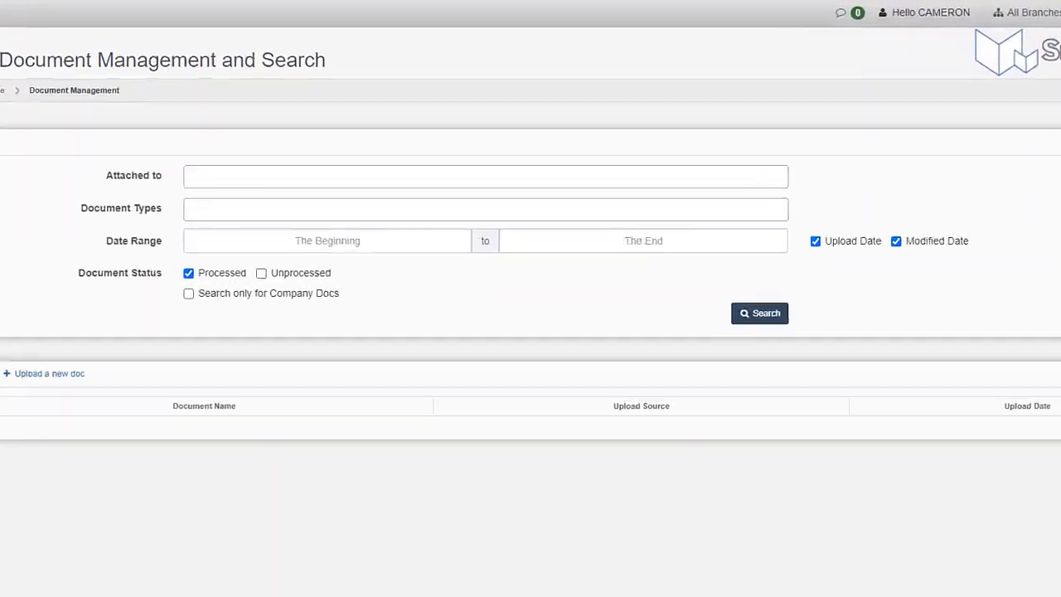
{"action": "left_click", "coordinate": [485, 175]}
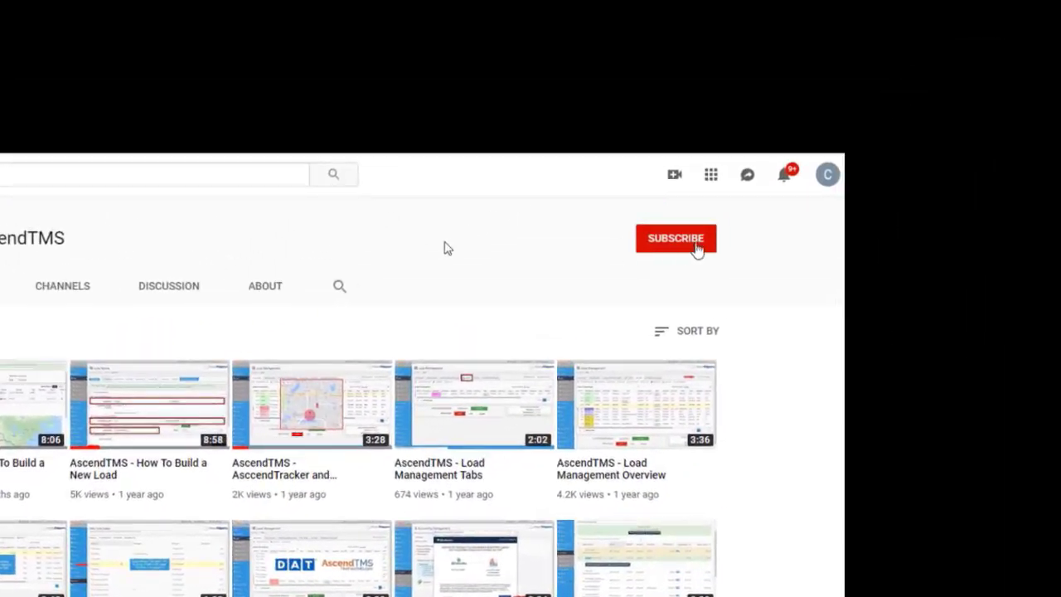
{"action": "scroll", "scroll_direction": "down", "scroll_amount": 3}
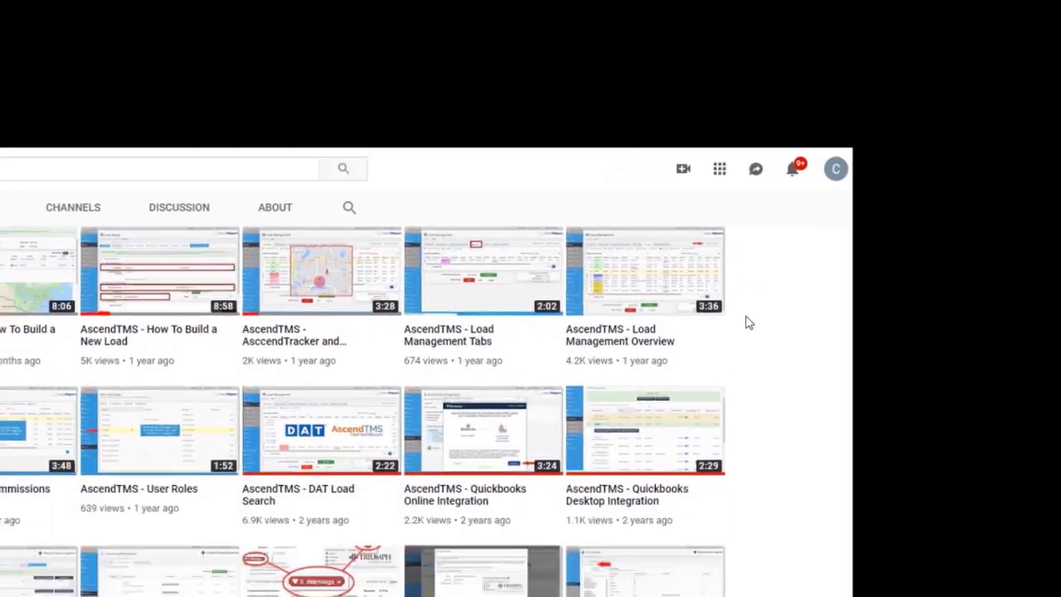
{"action": "scroll", "scroll_direction": "down", "scroll_amount": 3}
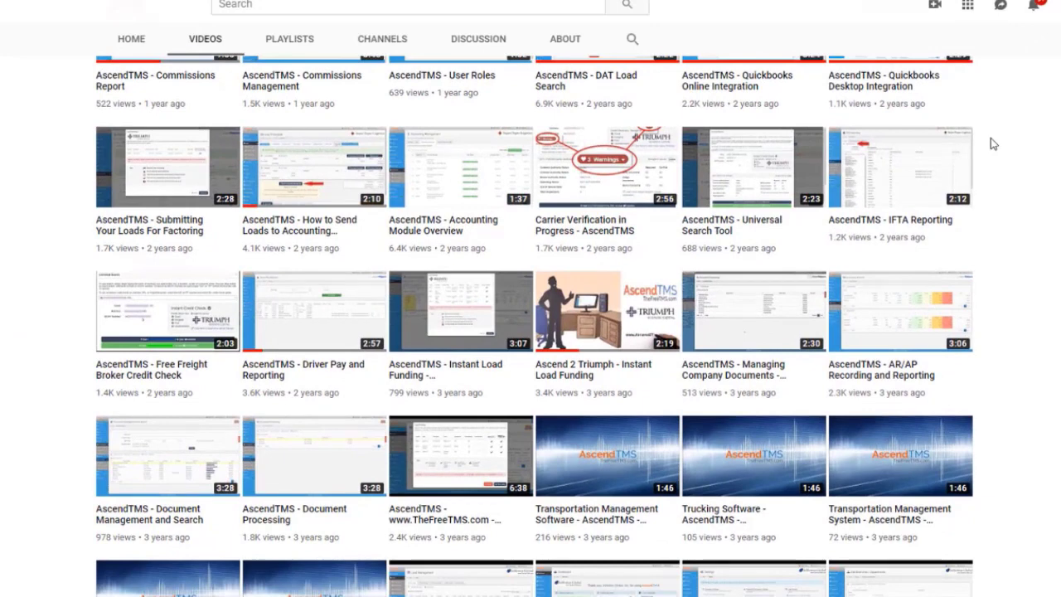